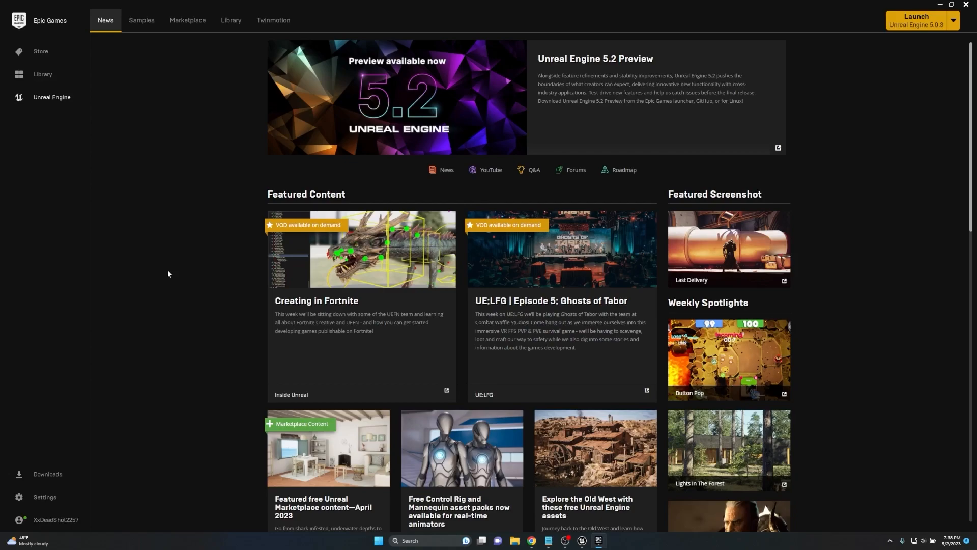
Launch Tutorial_Project in Unreal Engine 5.0.3 from the Epic Games Launcher.
{"action": "left_click", "coordinate": [915, 19]}
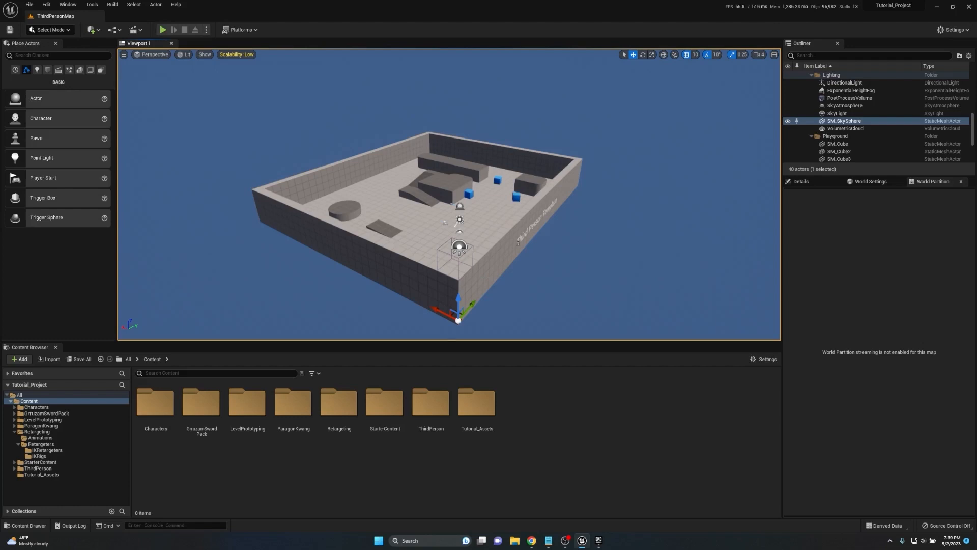
{"action": "mouse_move", "coordinate": [244, 469]}
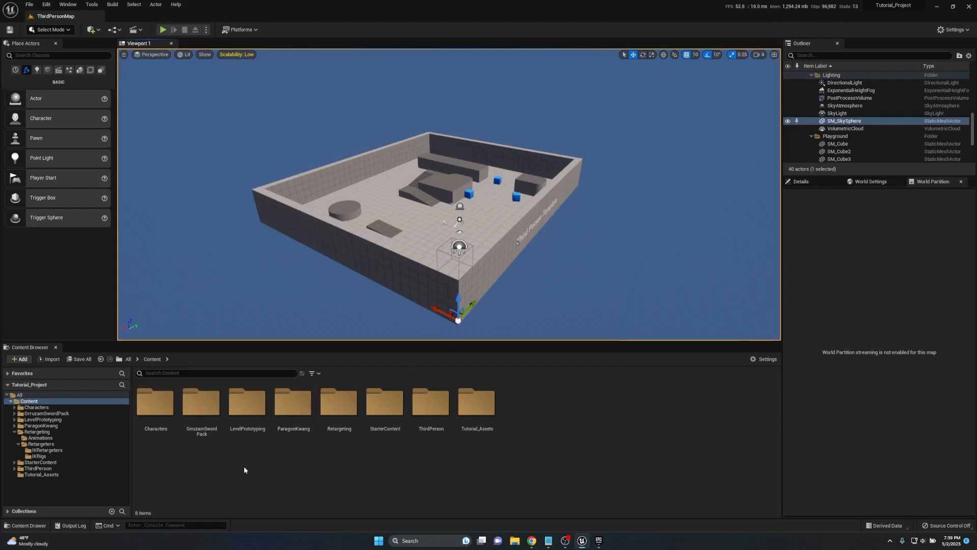
Browse GrruzamSwordPack's Great_Sword 4Combos folder, then preview and close GreatSword_Attack_4Combo_1A.
{"action": "left_click", "coordinate": [200, 402]}
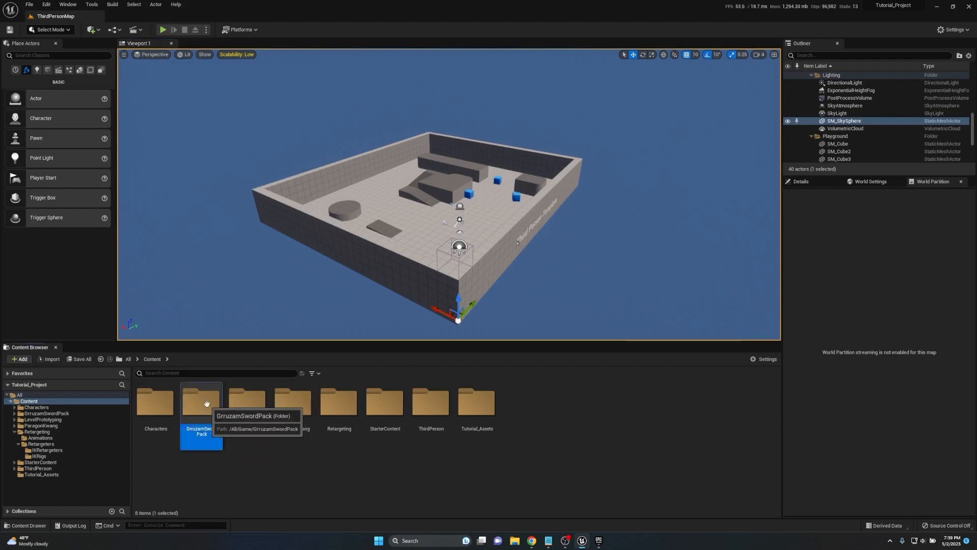
{"action": "double_click", "coordinate": [201, 402]}
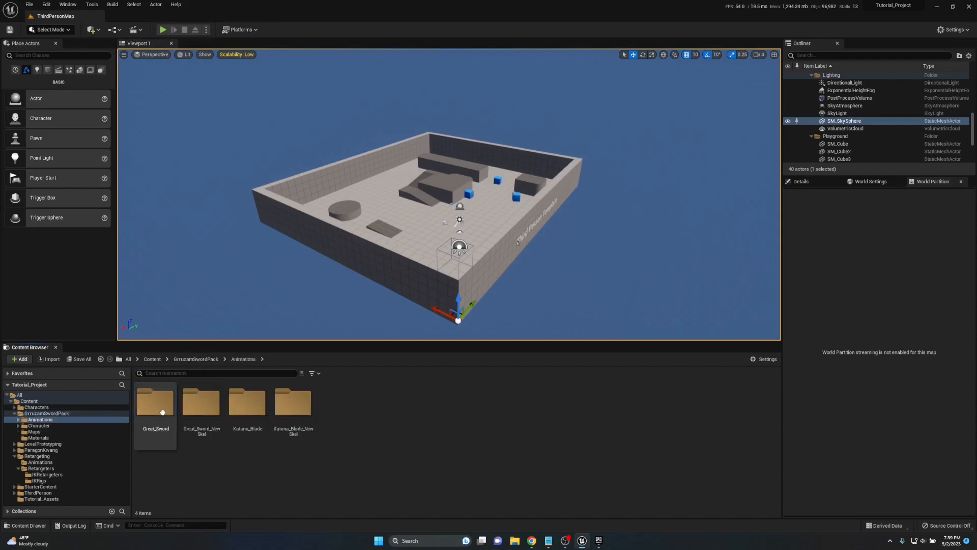
{"action": "double_click", "coordinate": [155, 402]}
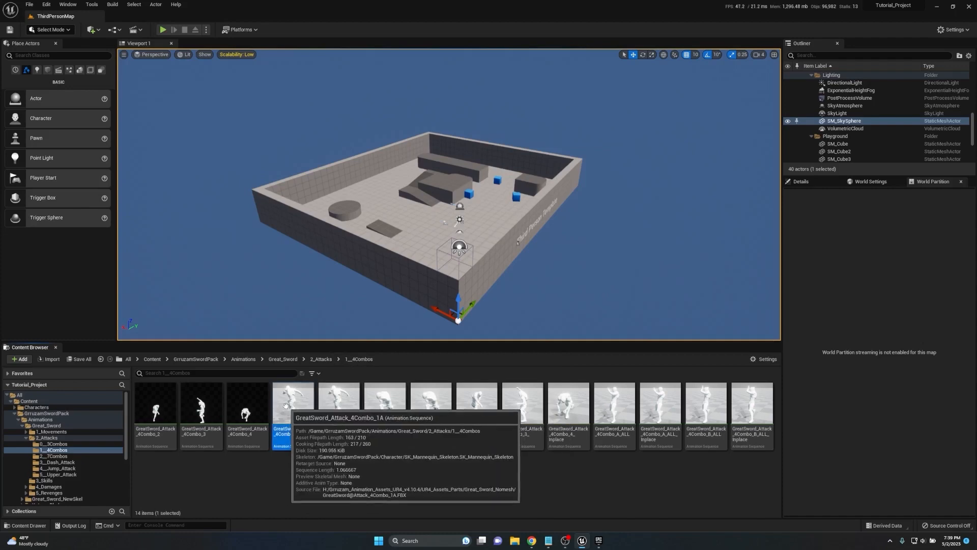
{"action": "double_click", "coordinate": [293, 408]}
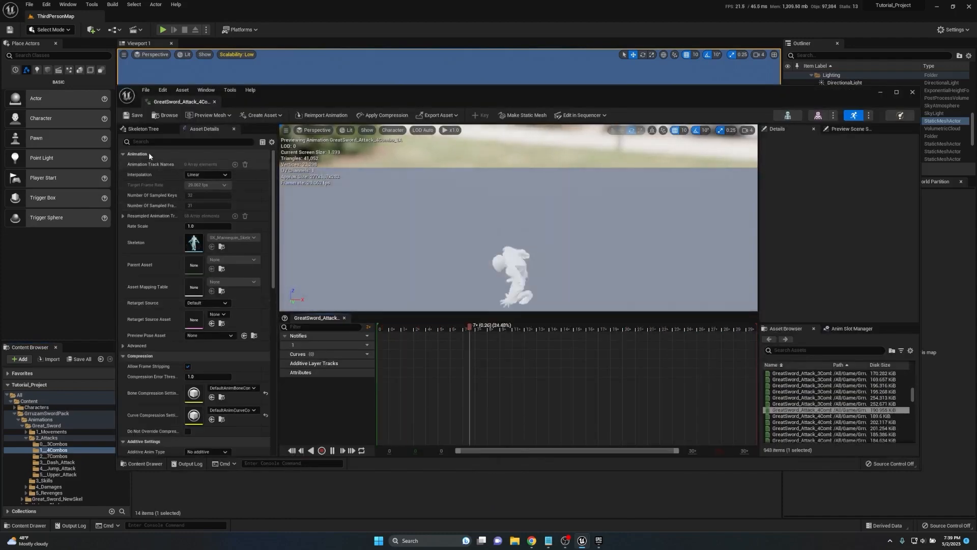
{"action": "left_click", "coordinate": [142, 129]}
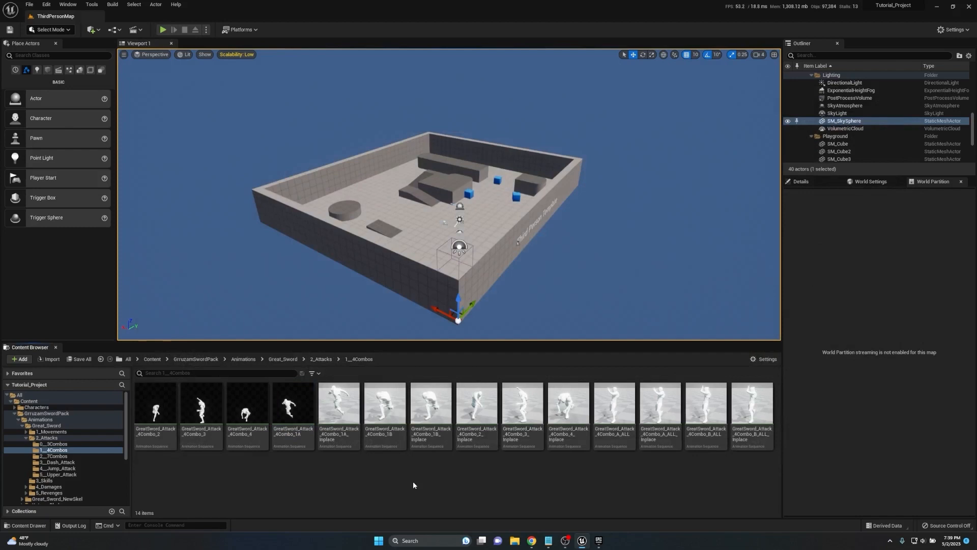
{"action": "mouse_move", "coordinate": [419, 477]}
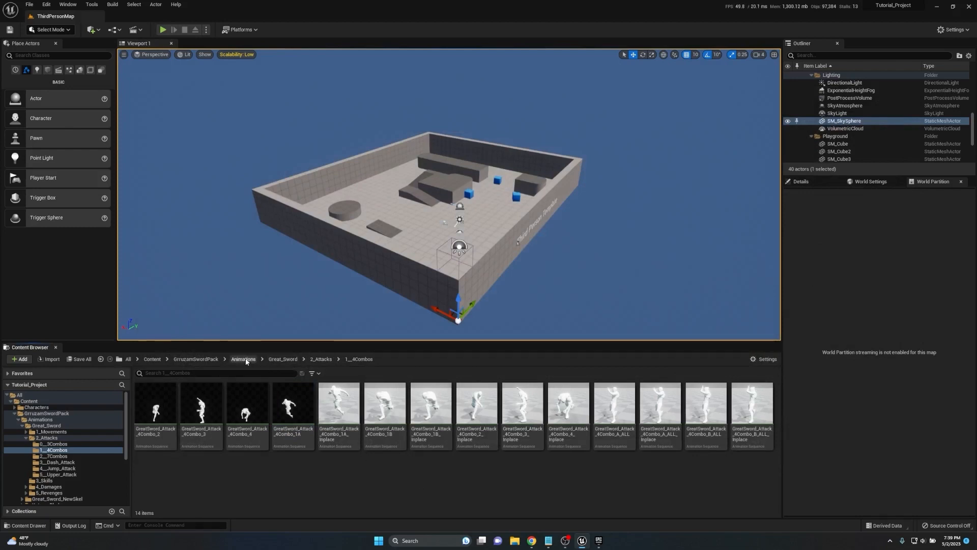
Navigate the Content Browser to Retargeting > Retargeters > IKRetargeters.
{"action": "left_click", "coordinate": [243, 359]}
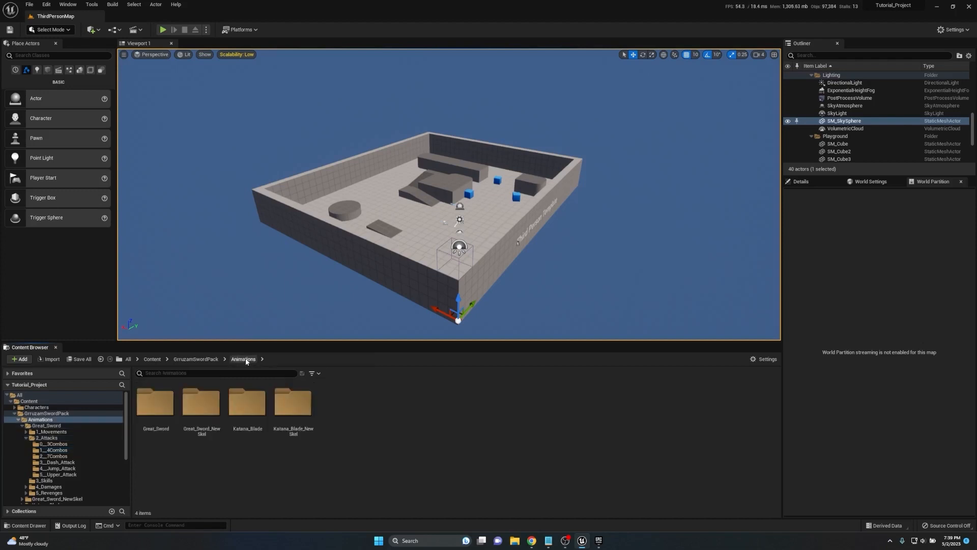
{"action": "left_click", "coordinate": [152, 358]}
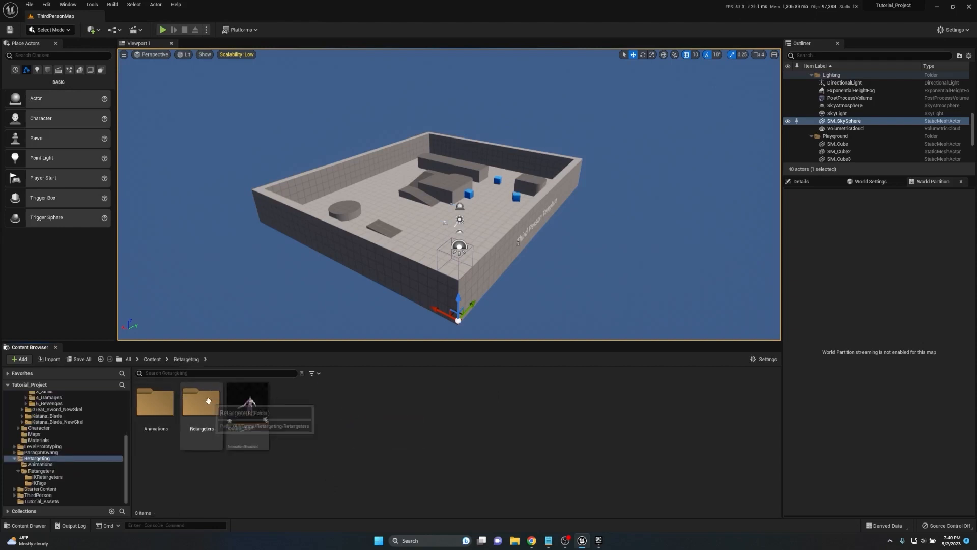
{"action": "double_click", "coordinate": [201, 402]}
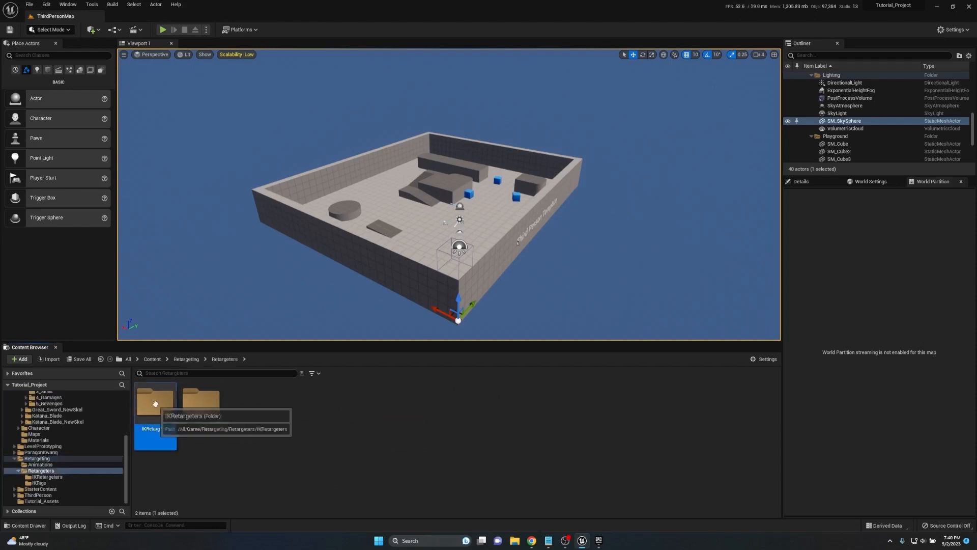
{"action": "double_click", "coordinate": [155, 402]}
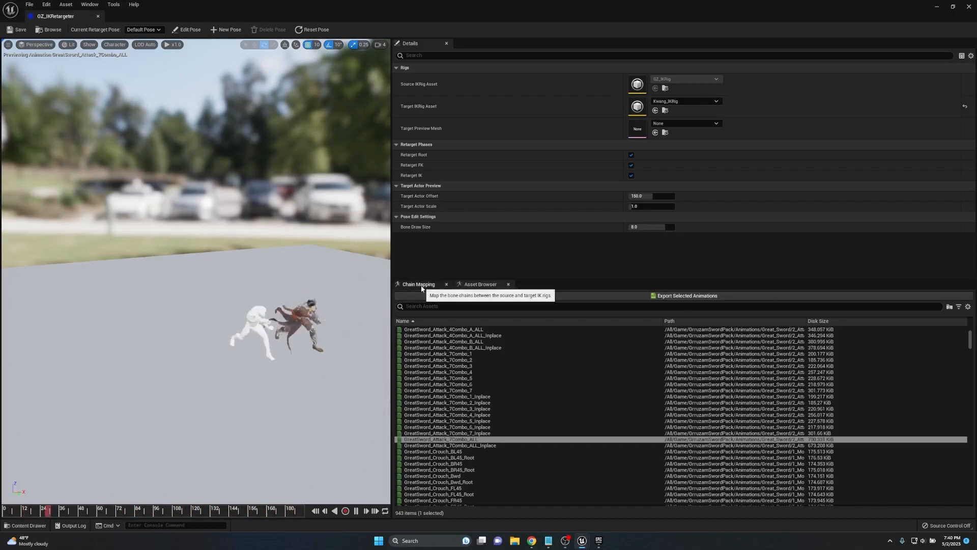
Check the root chain mapping, then export GreatSword_Attack_7Combo_ALL retargeted for Kwang.
{"action": "left_click", "coordinate": [418, 284]}
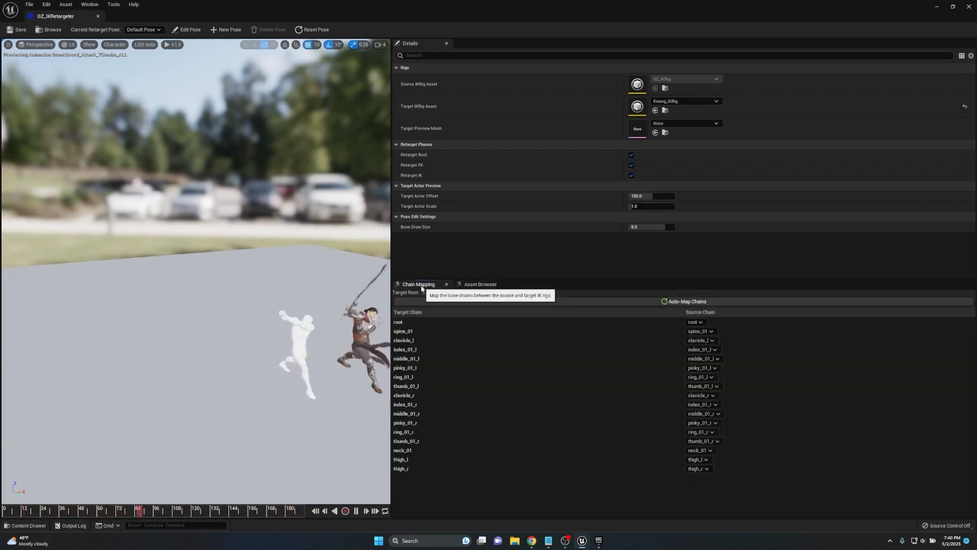
{"action": "left_click", "coordinate": [399, 322]}
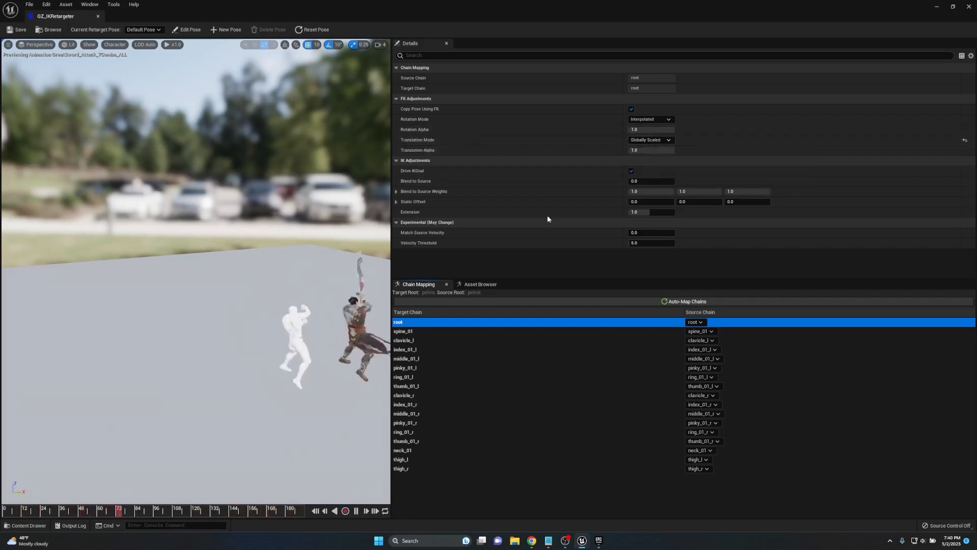
{"action": "left_click", "coordinate": [480, 284]}
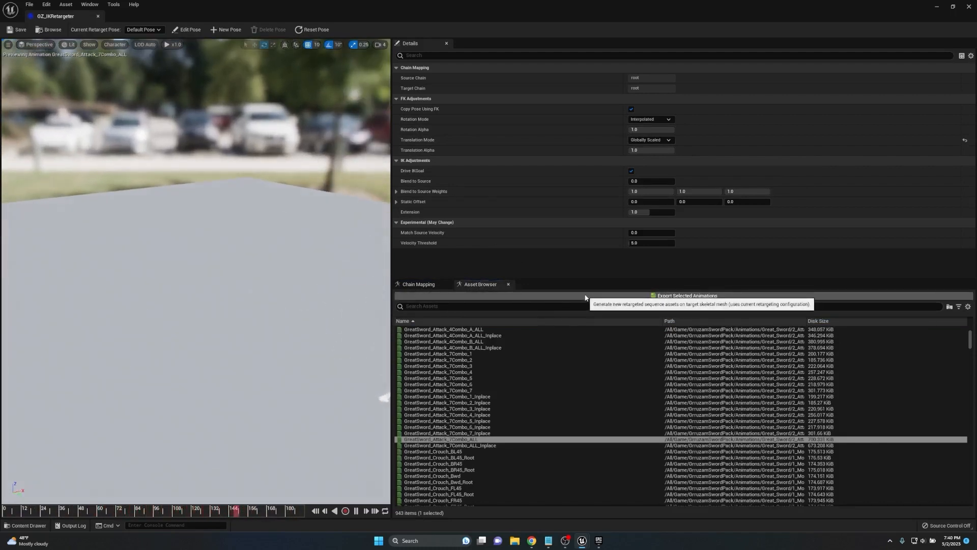
{"action": "left_click", "coordinate": [686, 296]}
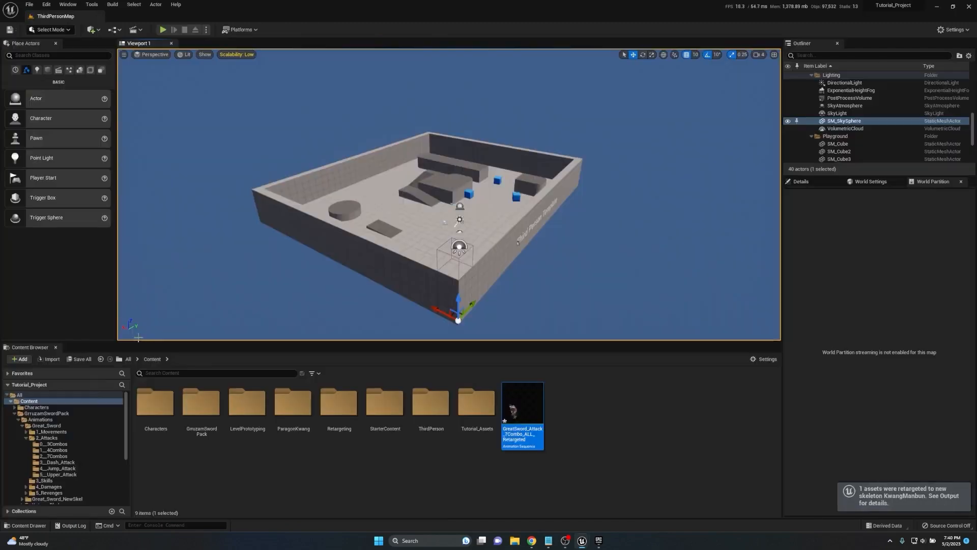
{"action": "mouse_move", "coordinate": [522, 408]}
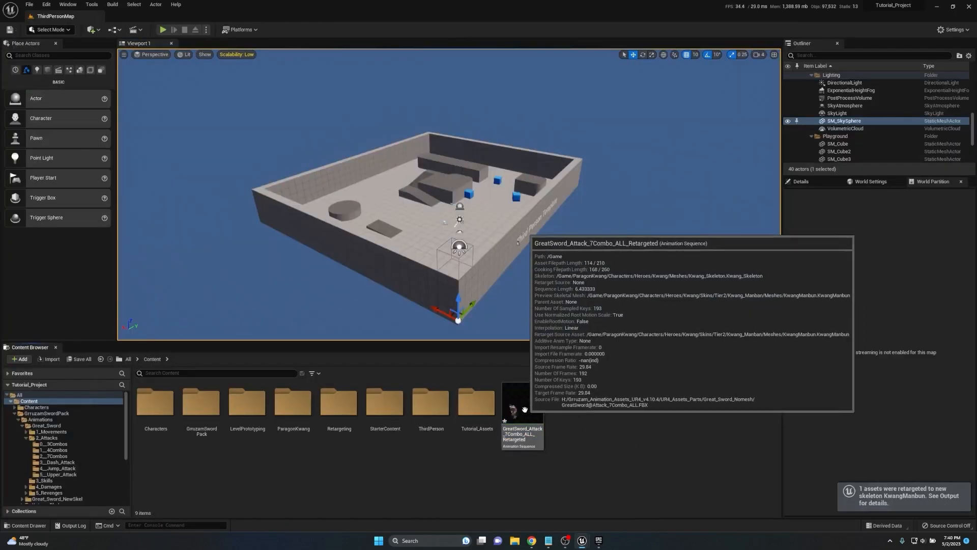
Open GreatSword_Attack_7Combo_ALL_Retargeted, select the root bone and scrub the playback.
{"action": "double_click", "coordinate": [522, 402]}
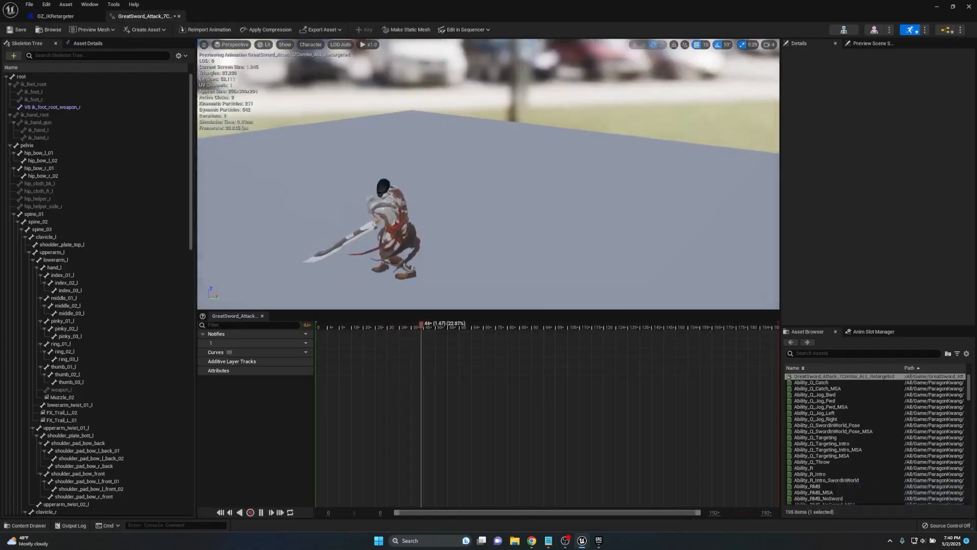
{"action": "left_click", "coordinate": [20, 76]}
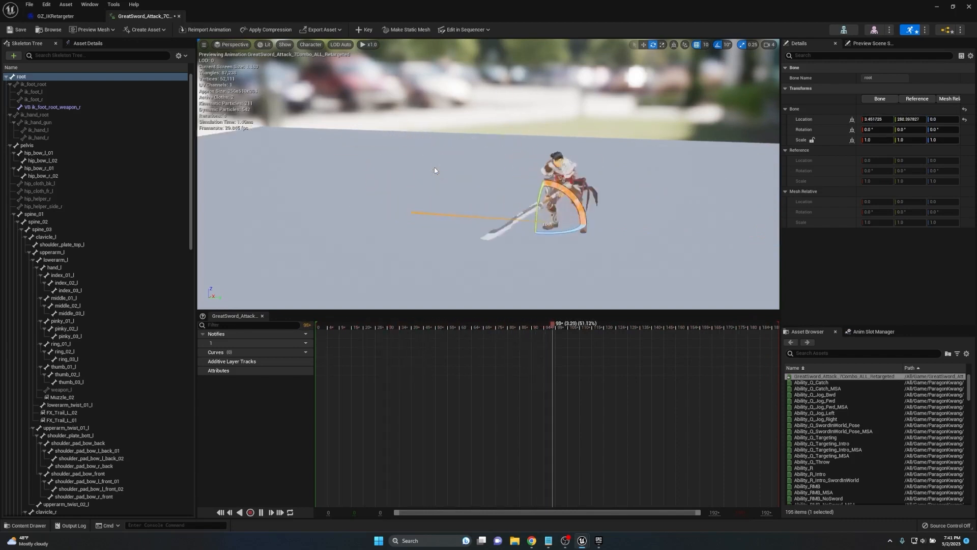
{"action": "left_click_drag", "start_coordinate": [552, 323], "coordinate": [698, 324]}
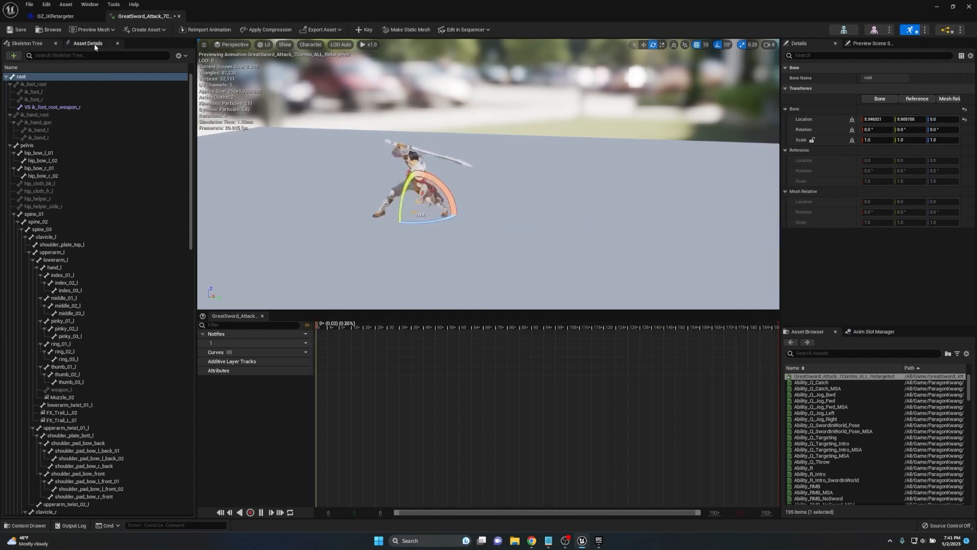
Tick EnableRootMotion in the retargeted combo's Asset Details.
{"action": "left_click", "coordinate": [88, 42]}
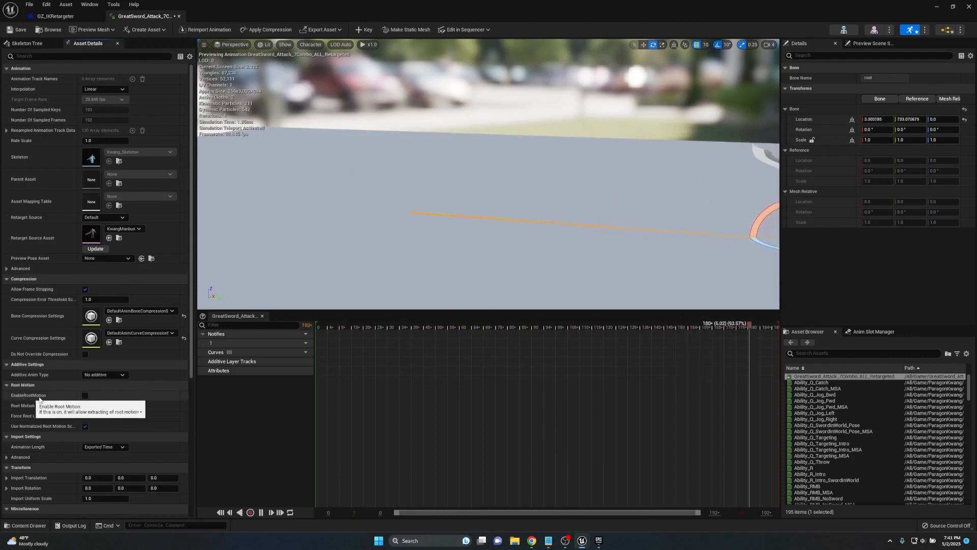
{"action": "left_click", "coordinate": [85, 395]}
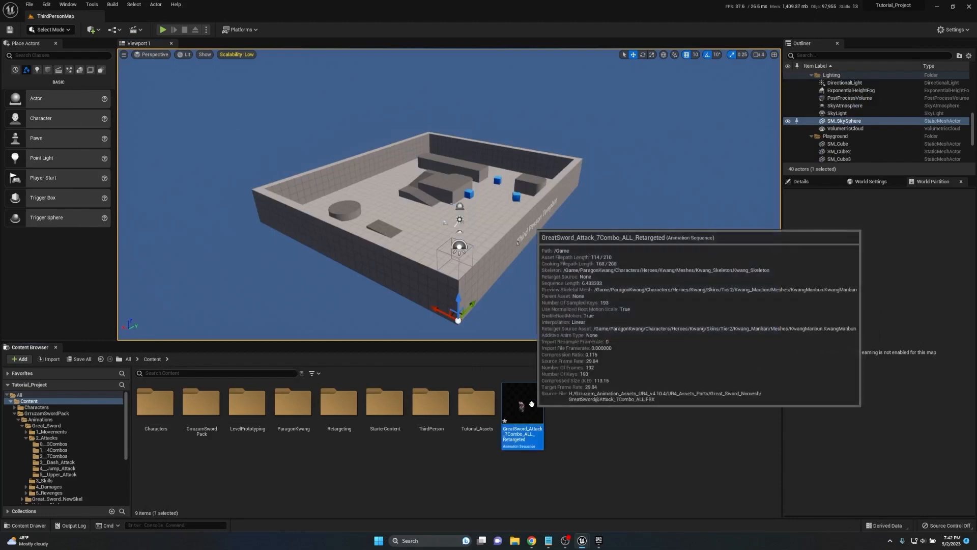
Make an AnimMontage named Attack from the retargeted combo and open ThirdPerson > Blueprints.
{"action": "right_click", "coordinate": [521, 408]}
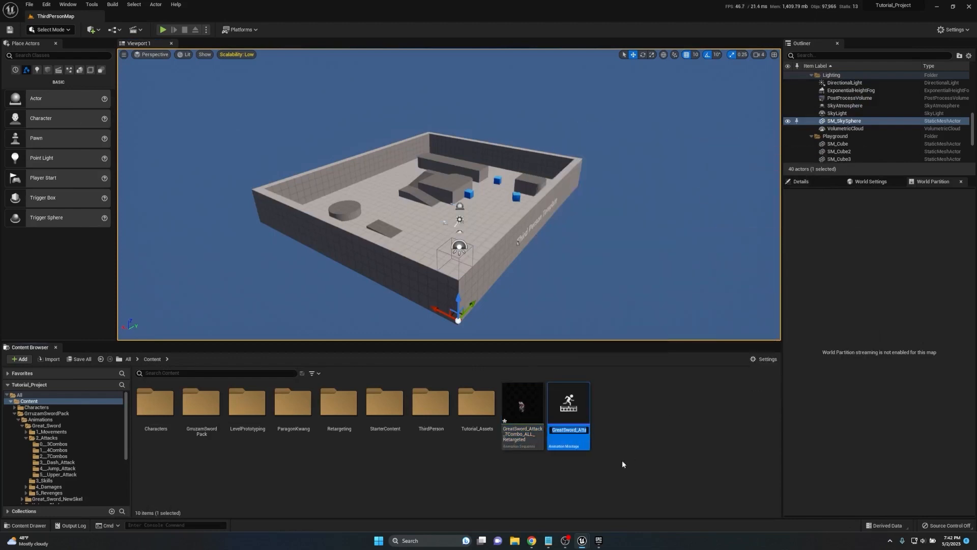
{"action": "left_click", "coordinate": [522, 405]}
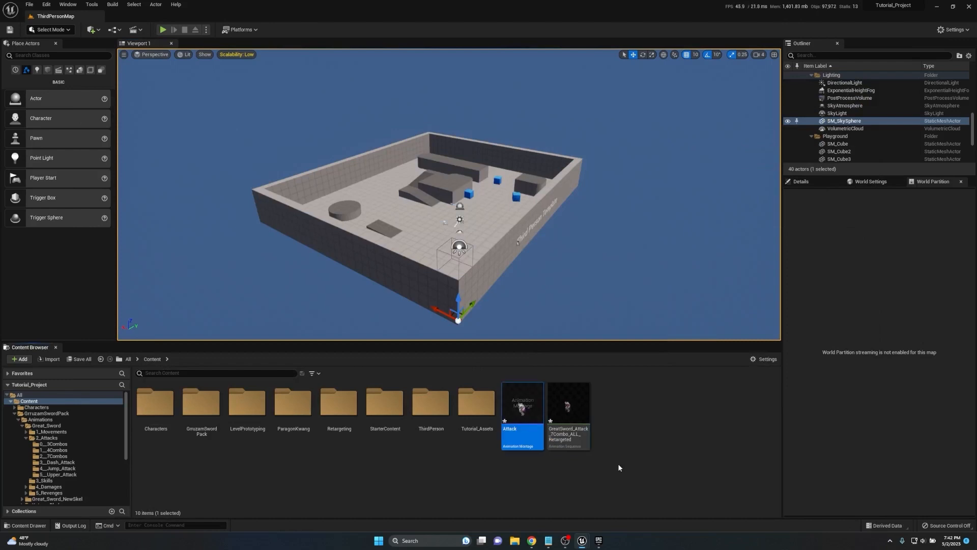
{"action": "scroll", "scroll_direction": "down", "scroll_amount": 3}
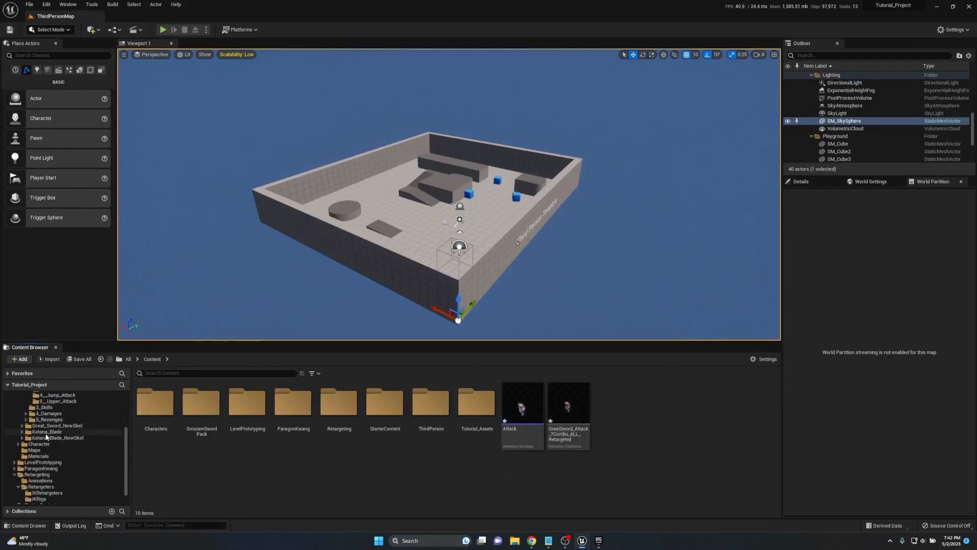
{"action": "left_click", "coordinate": [39, 501]}
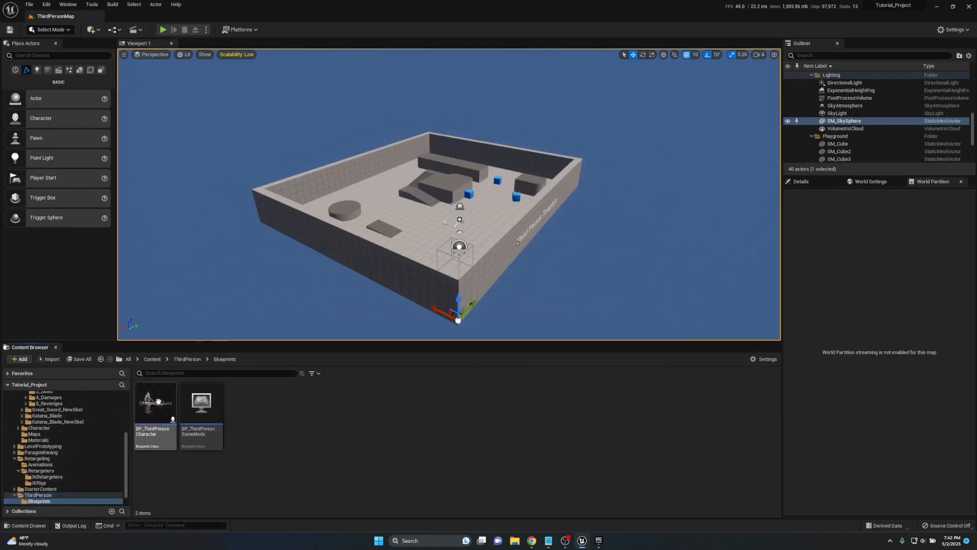
In BP_ThirdPersonCharacter, add an E key event and search for Play Anim Montage.
{"action": "double_click", "coordinate": [155, 402]}
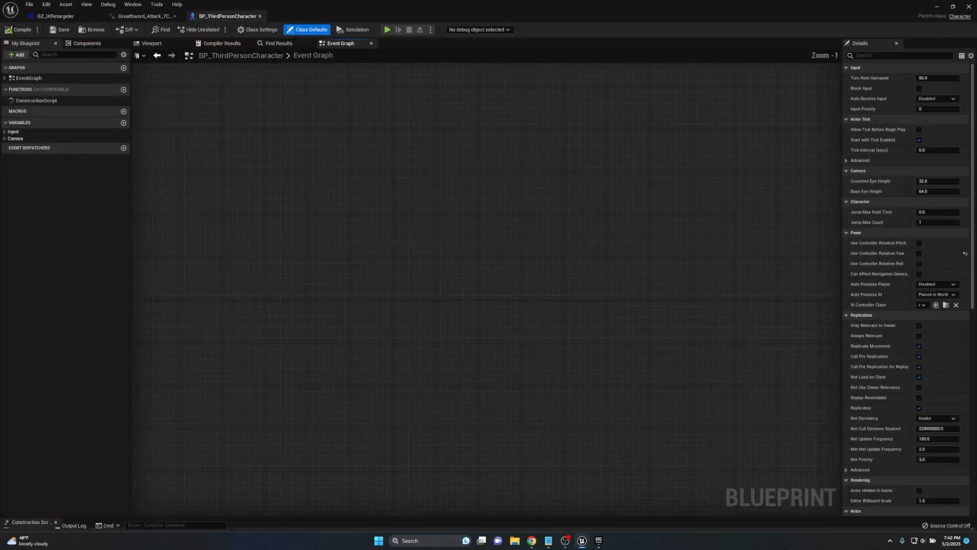
{"action": "type", "text": "keyboard event E"}
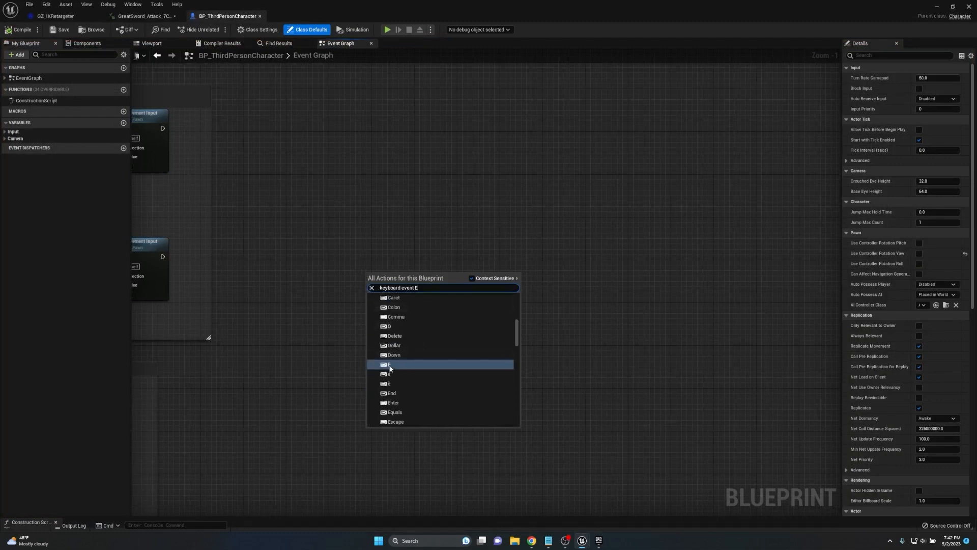
{"action": "left_click", "coordinate": [389, 365]}
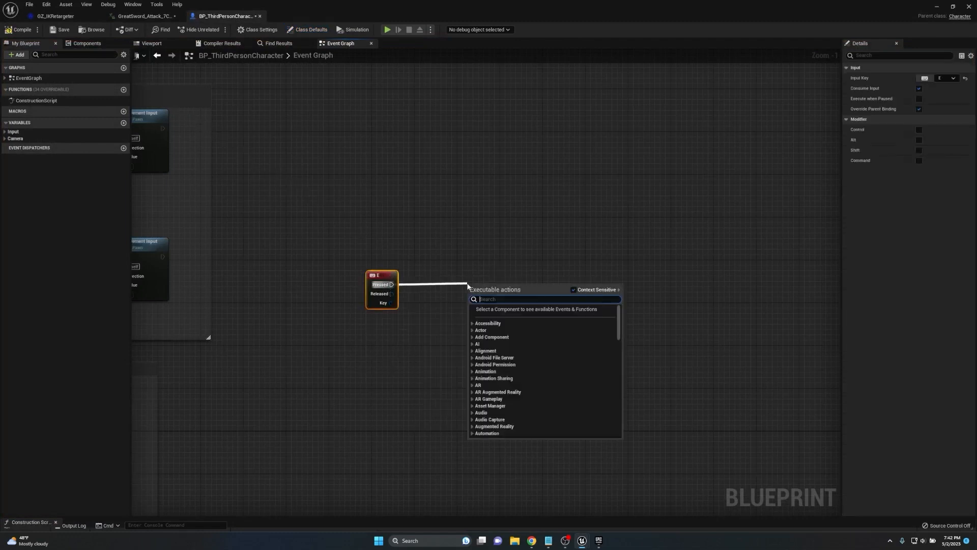
{"action": "type", "text": "play anim monta"}
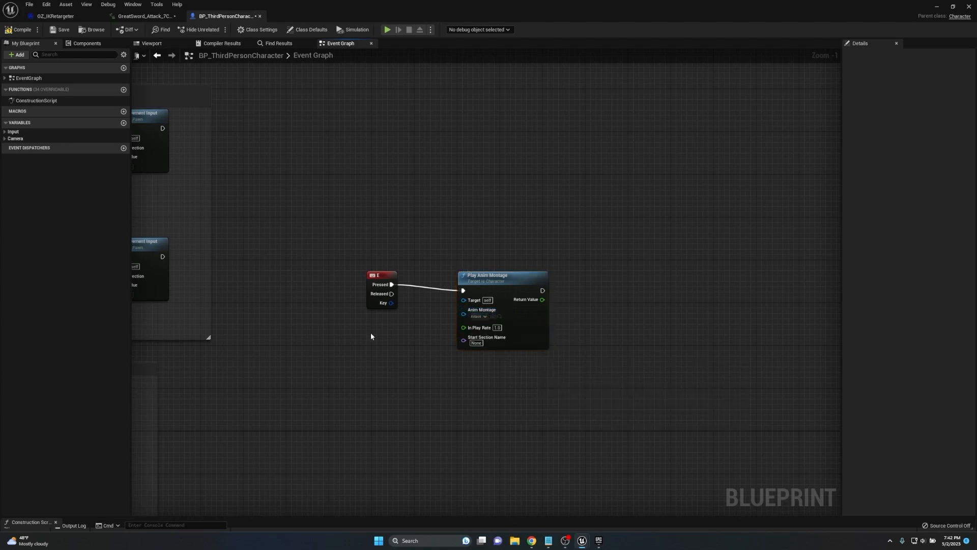
{"action": "mouse_move", "coordinate": [62, 29]}
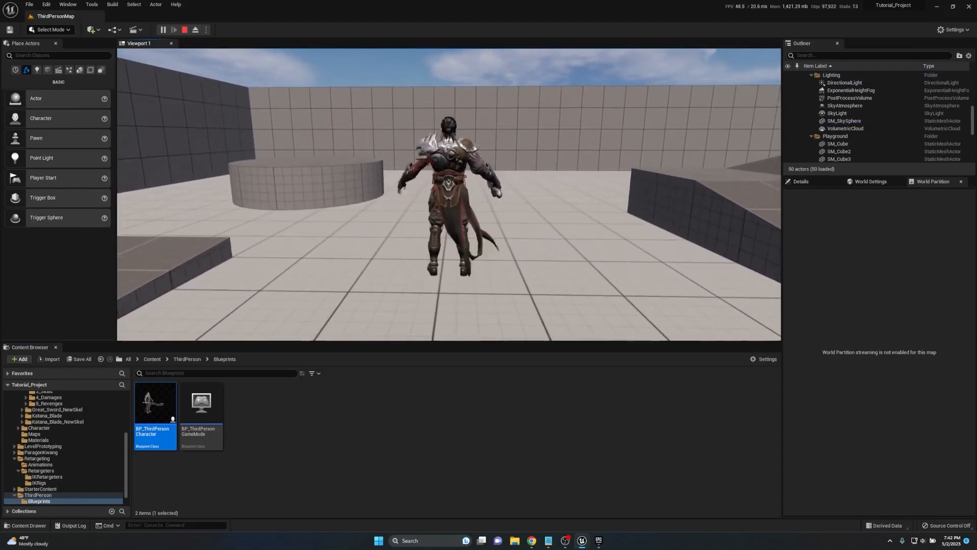
Stop the ThirdPersonMap play session.
{"action": "left_click", "coordinate": [163, 30]}
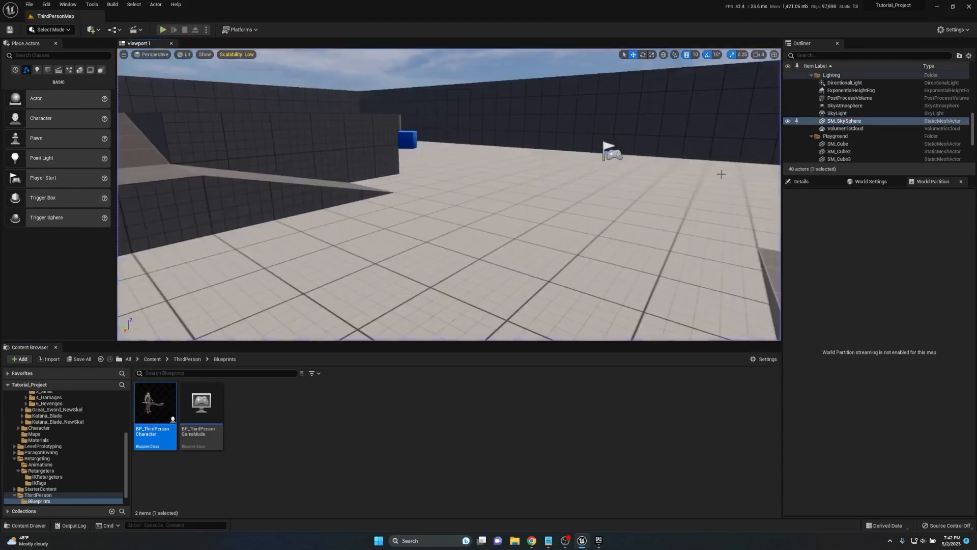
{"action": "mouse_move", "coordinate": [482, 451]}
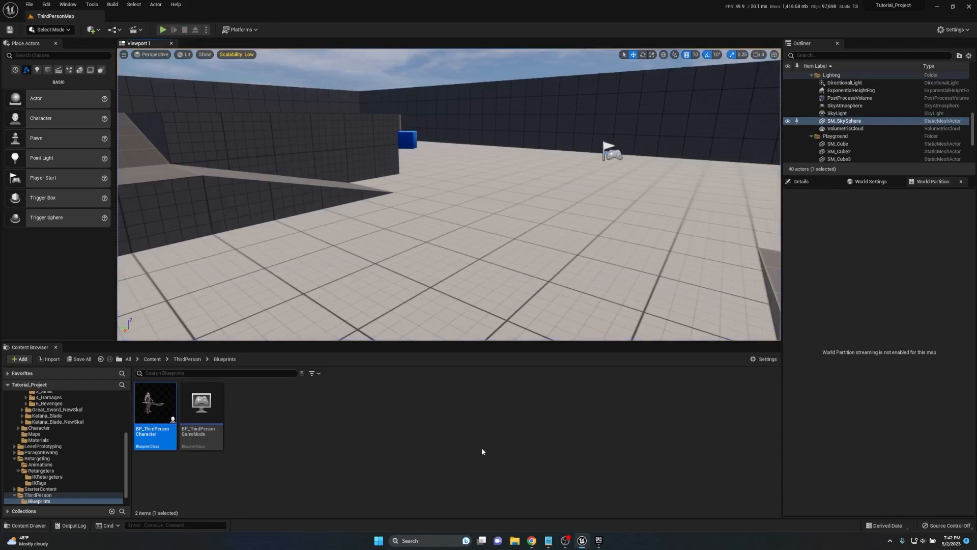
{"action": "mouse_move", "coordinate": [408, 447]}
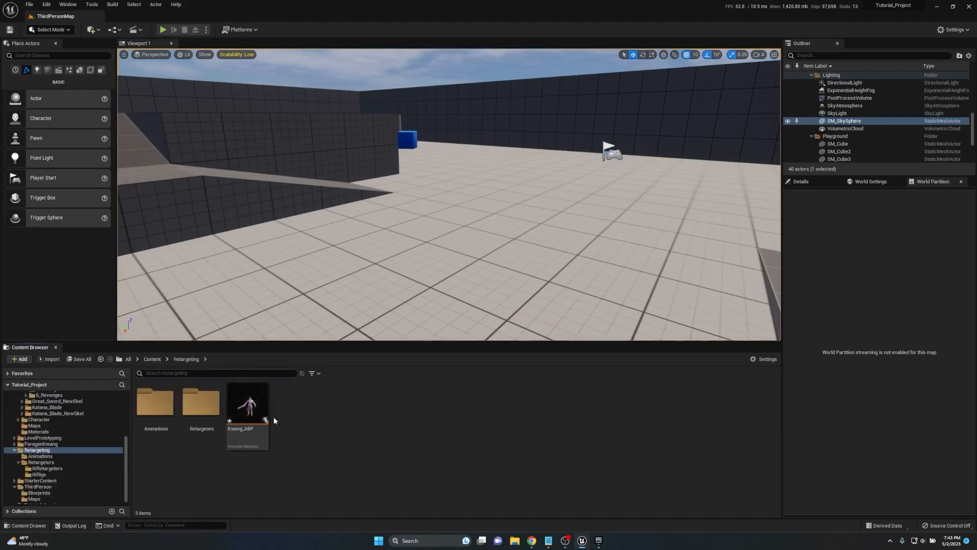
Set Kwang_ABP's Root Motion Mode to Root Motion from Everything and open New State Machine.
{"action": "double_click", "coordinate": [247, 402]}
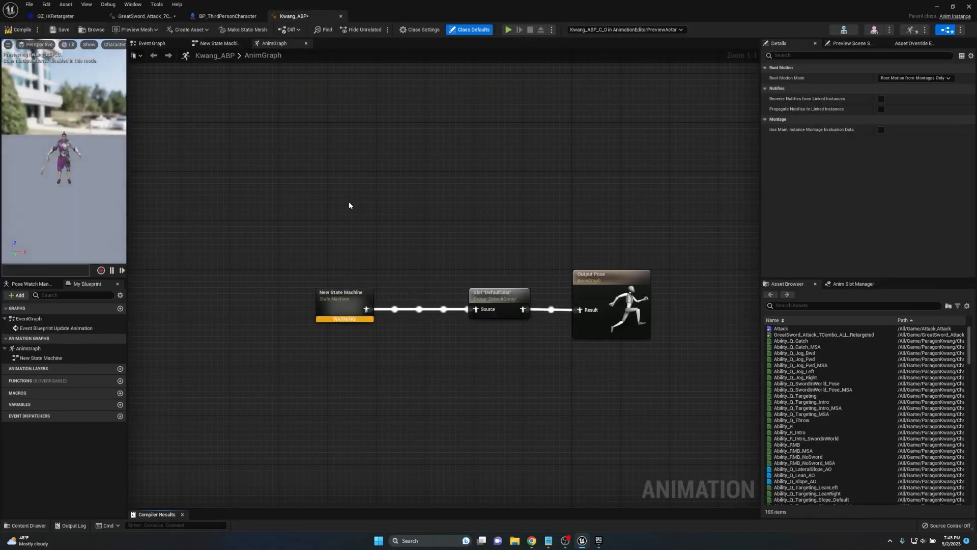
{"action": "left_click", "coordinate": [419, 30]}
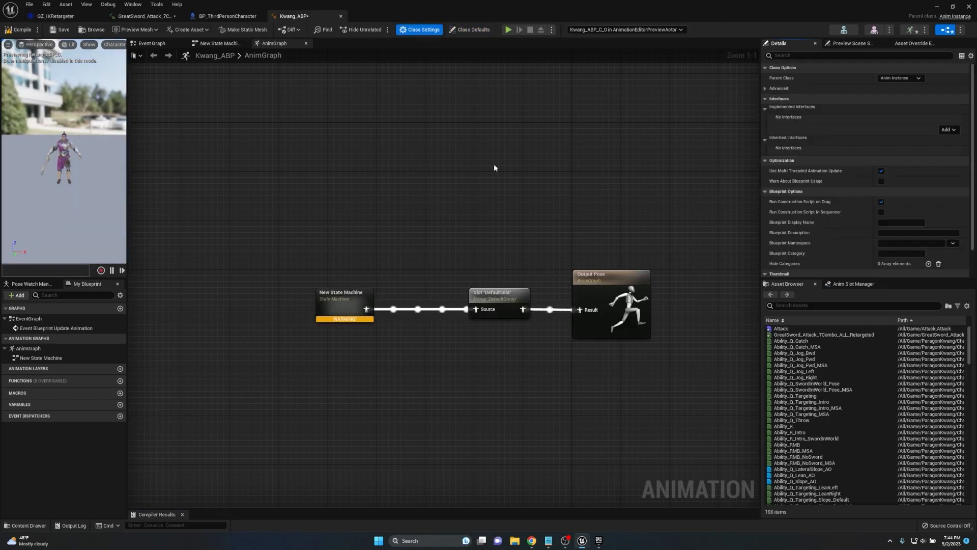
{"action": "left_click", "coordinate": [473, 30]}
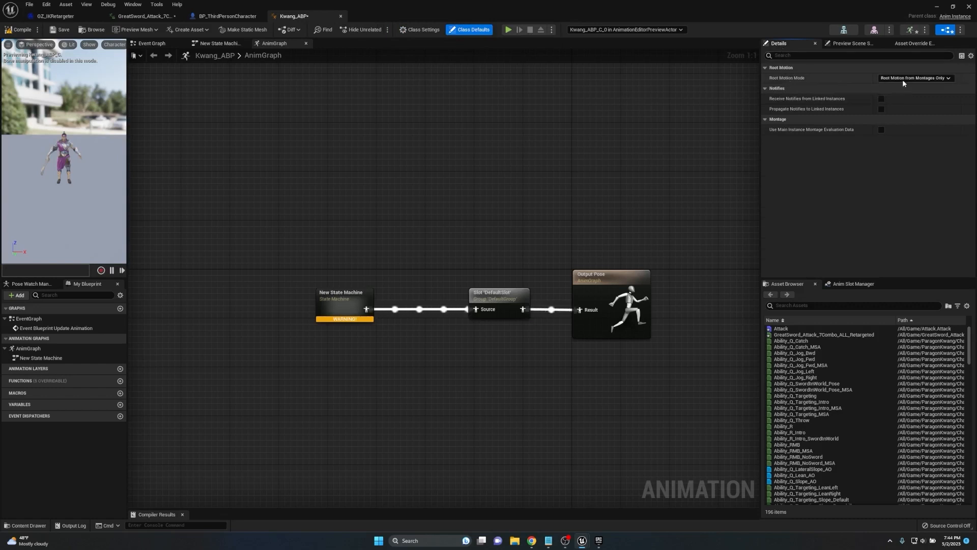
{"action": "mouse_move", "coordinate": [913, 77]}
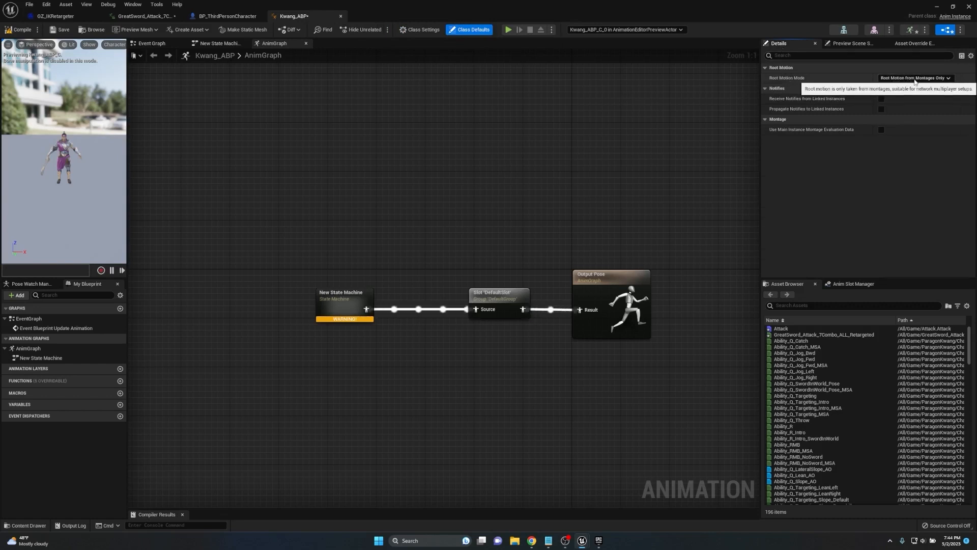
{"action": "left_click", "coordinate": [915, 78]}
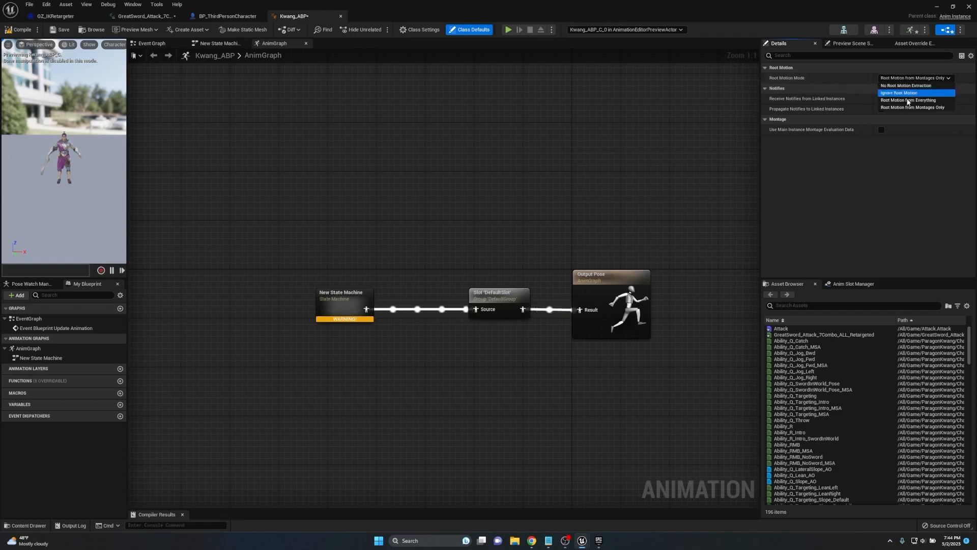
{"action": "left_click", "coordinate": [909, 99]}
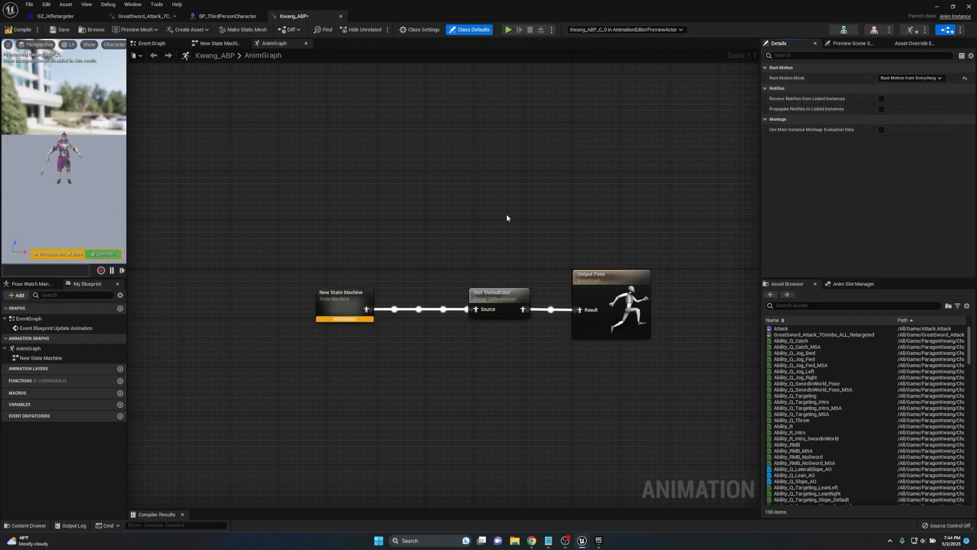
{"action": "double_click", "coordinate": [345, 299]}
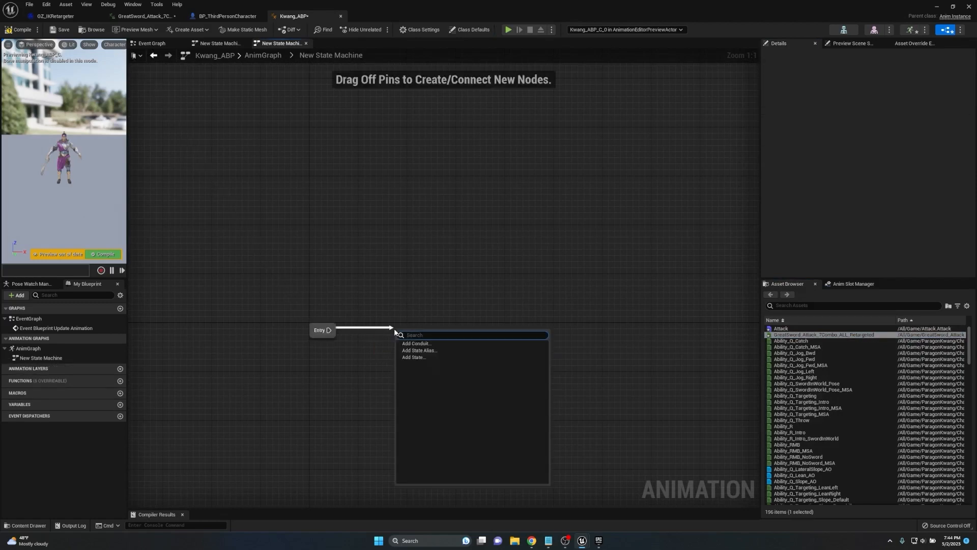
Add a state outputting GreatSword_Attack_7Combo_ALL_Retargeted to Kwang_ABP's state machine, then compile.
{"action": "left_click", "coordinate": [414, 356]}
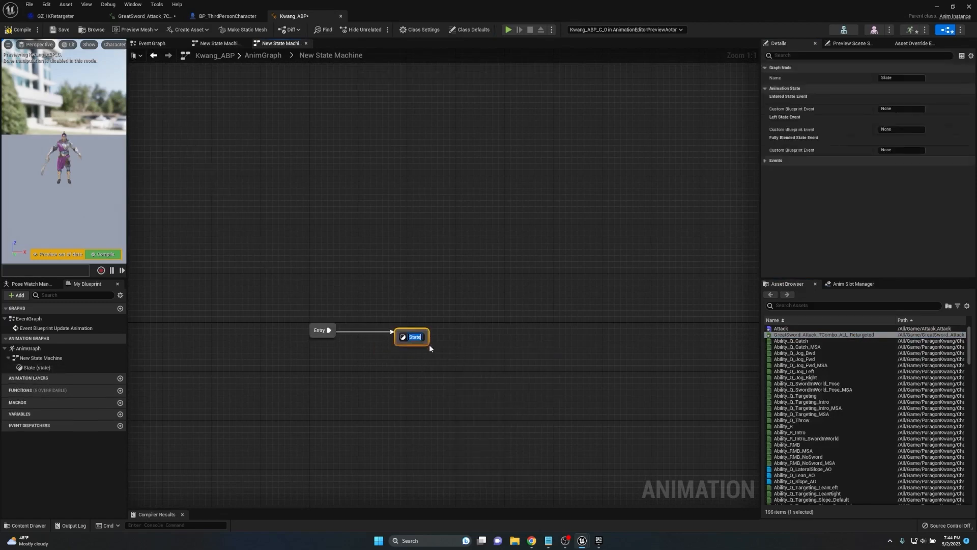
{"action": "double_click", "coordinate": [412, 336]}
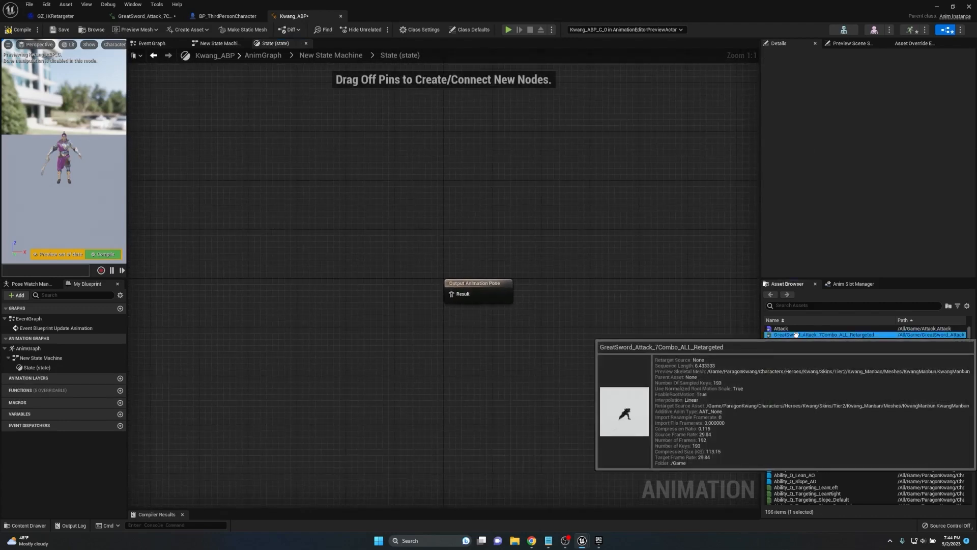
{"action": "left_click_drag", "start_coordinate": [832, 333], "coordinate": [408, 302]}
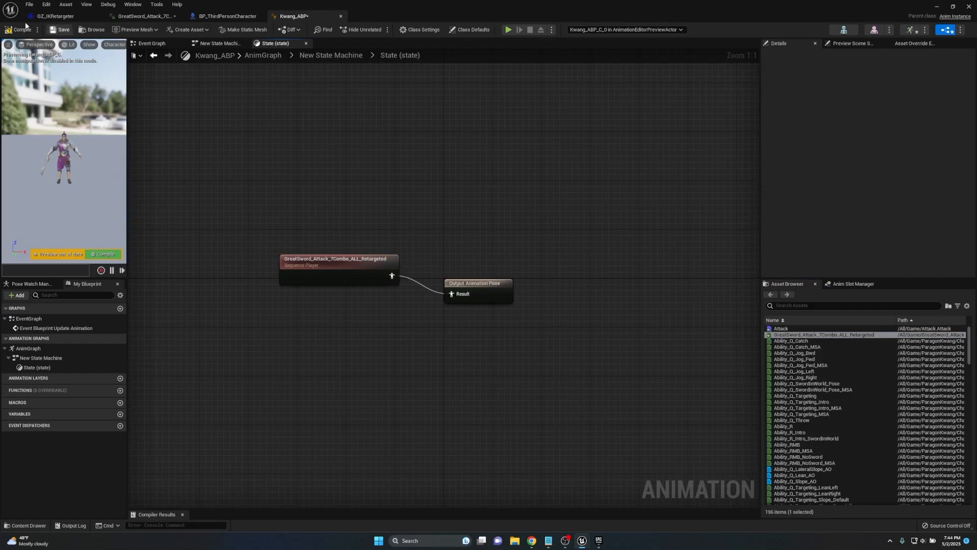
{"action": "left_click", "coordinate": [18, 30]}
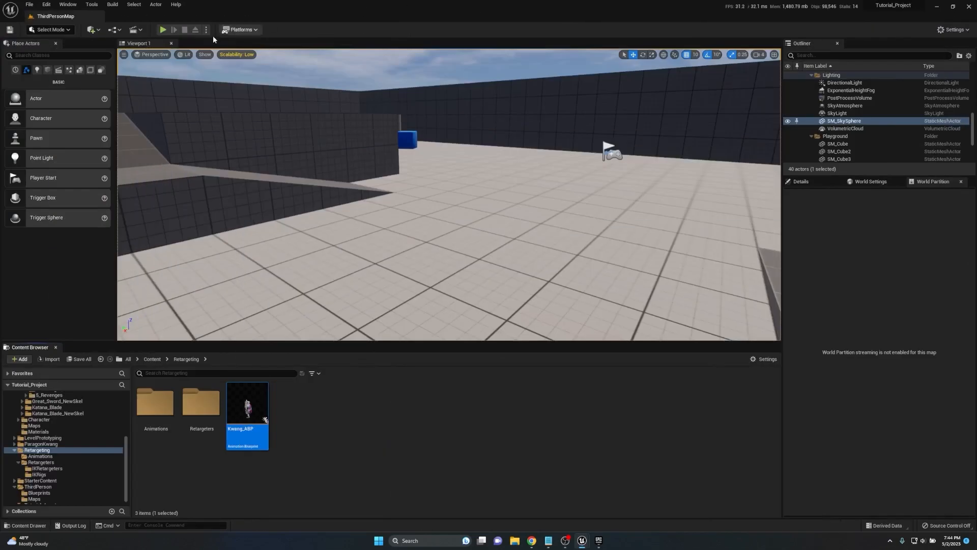
{"action": "mouse_move", "coordinate": [163, 29]}
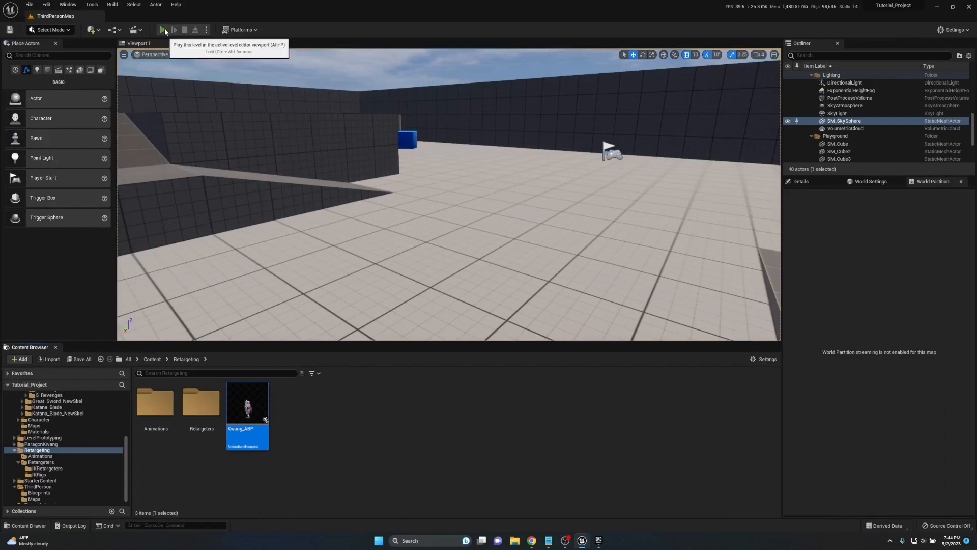
{"action": "left_click", "coordinate": [165, 29]}
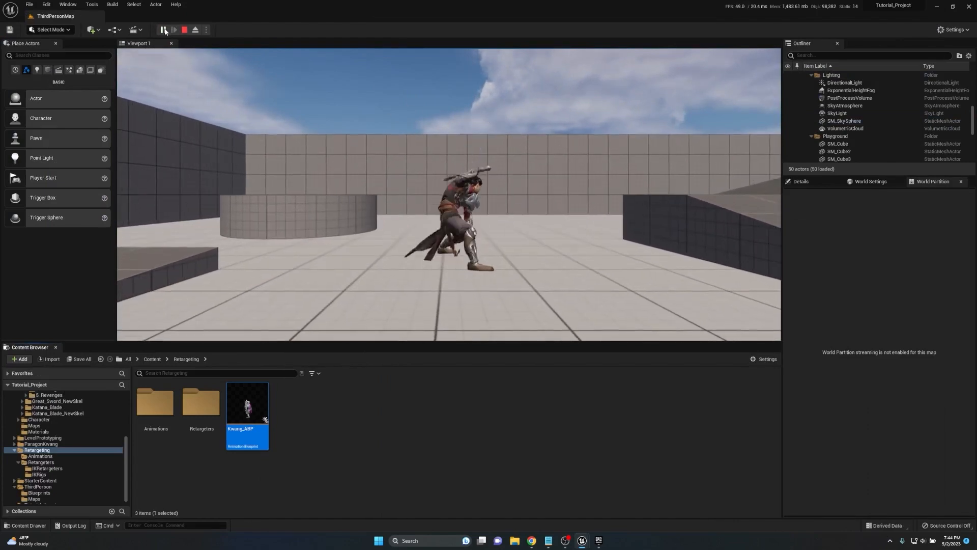
{"action": "left_click", "coordinate": [175, 29]}
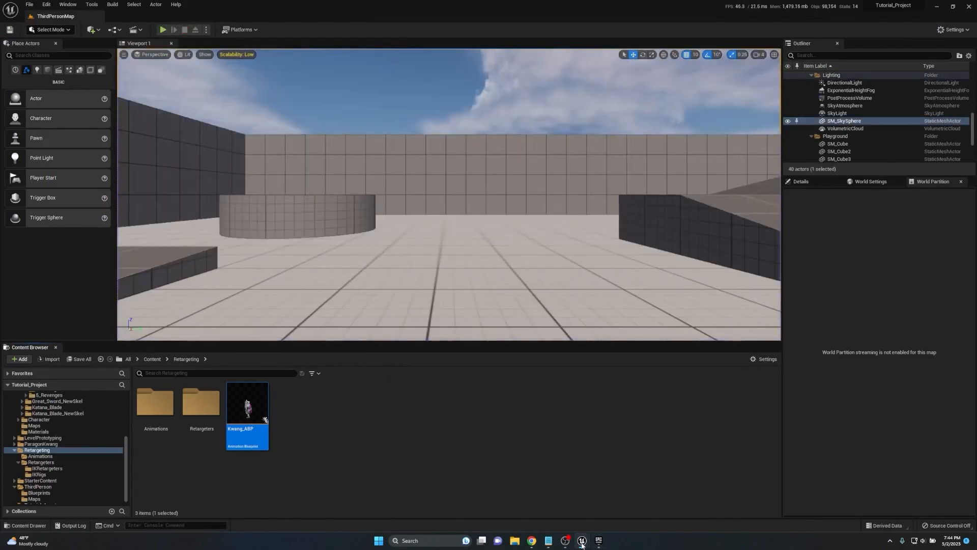
Reopen Kwang_ABP and review its Root Motion Mode in Class Defaults, reselecting Root Motion from Everything.
{"action": "double_click", "coordinate": [247, 402]}
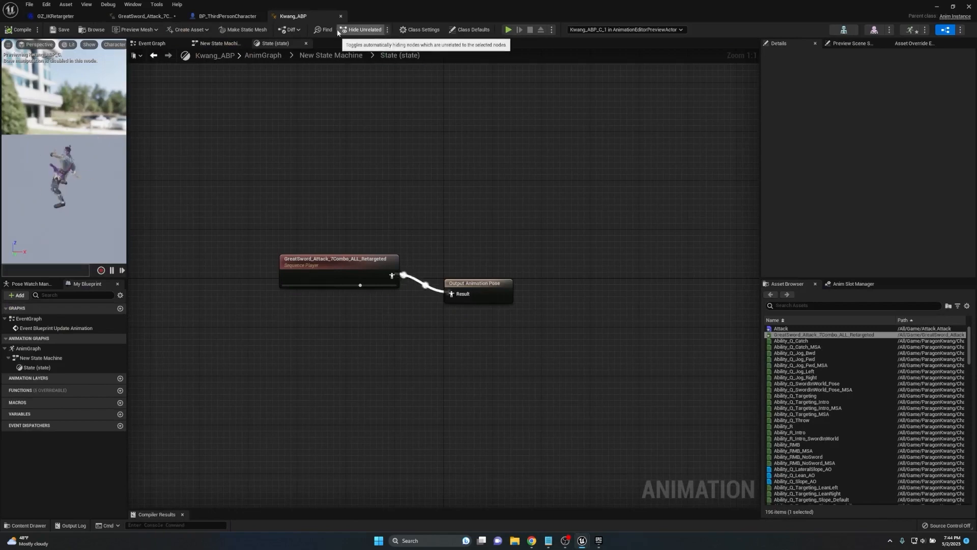
{"action": "left_click", "coordinate": [422, 30]}
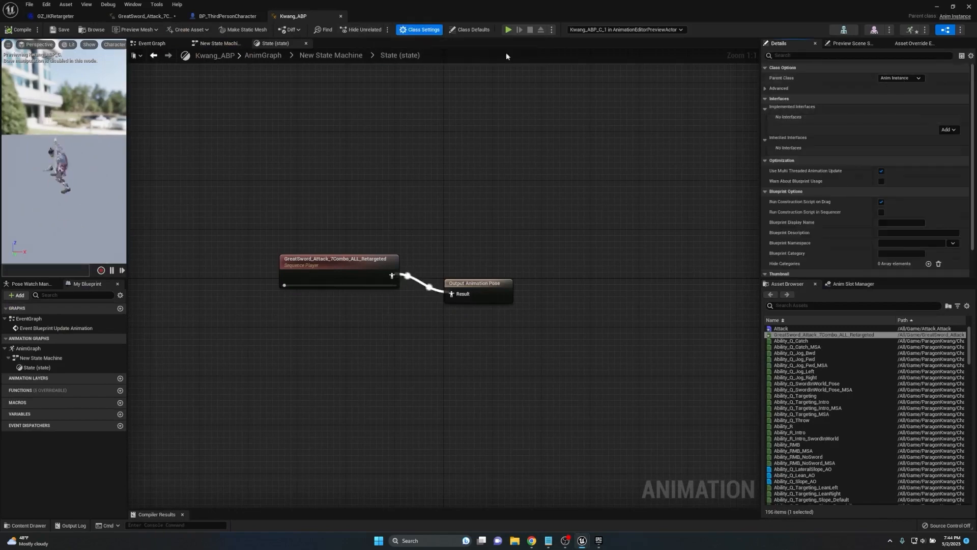
{"action": "left_click", "coordinate": [472, 30]}
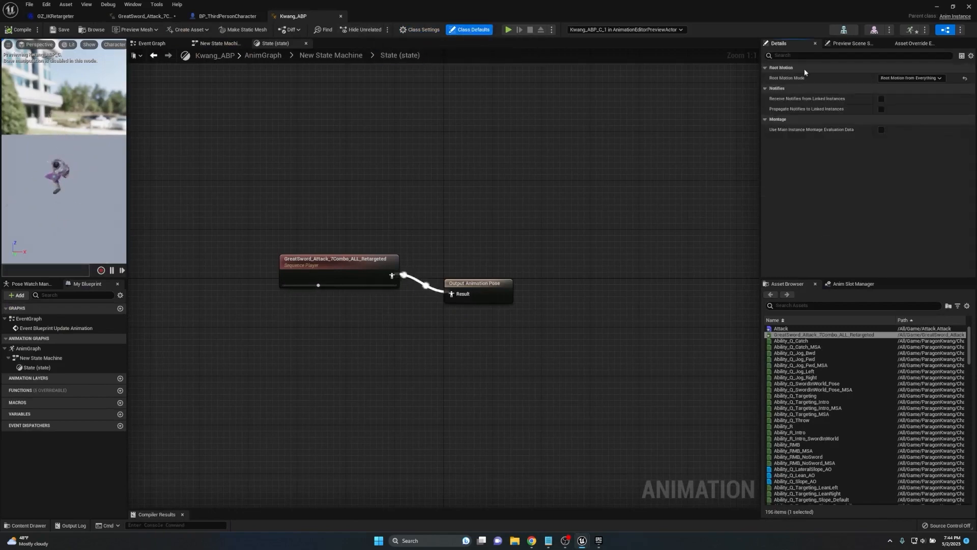
{"action": "left_click", "coordinate": [910, 78]}
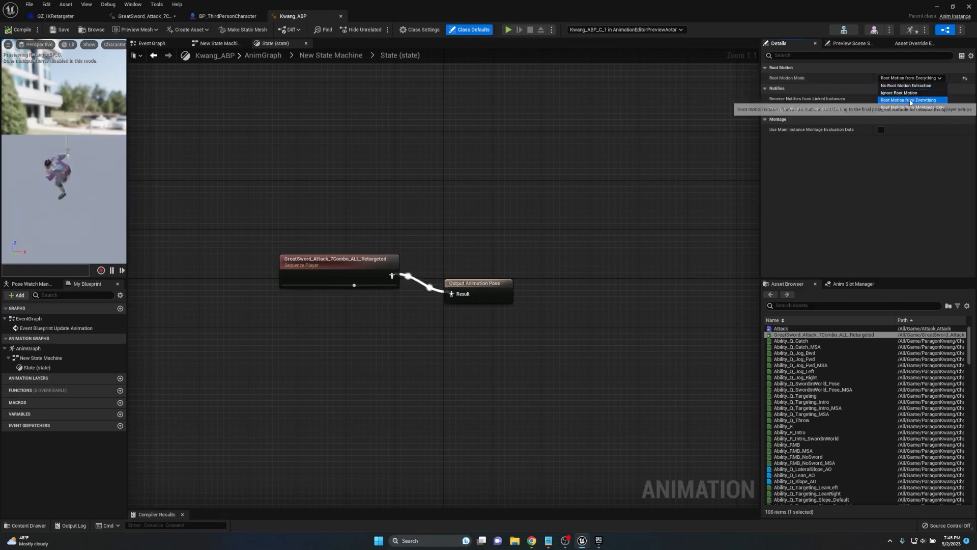
{"action": "left_click", "coordinate": [910, 99]}
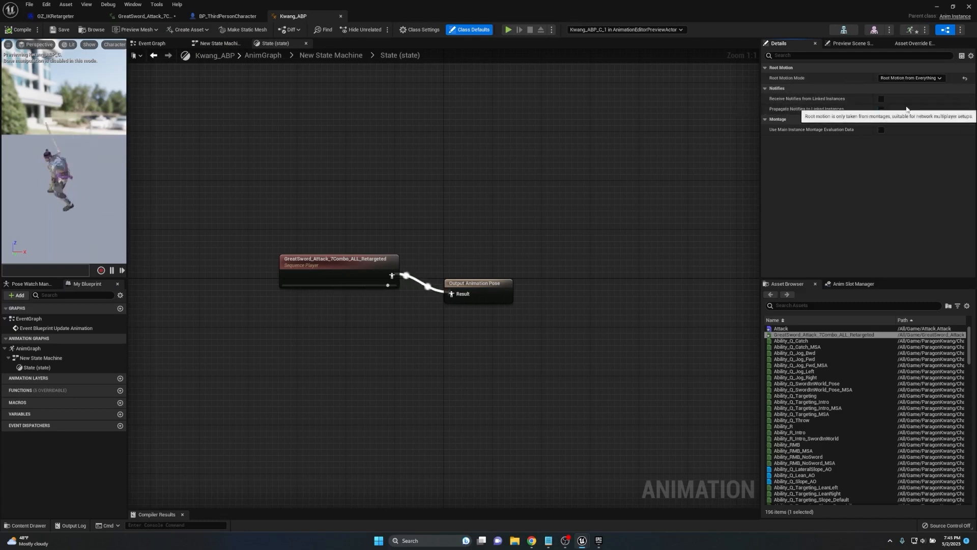
{"action": "left_click", "coordinate": [911, 77]}
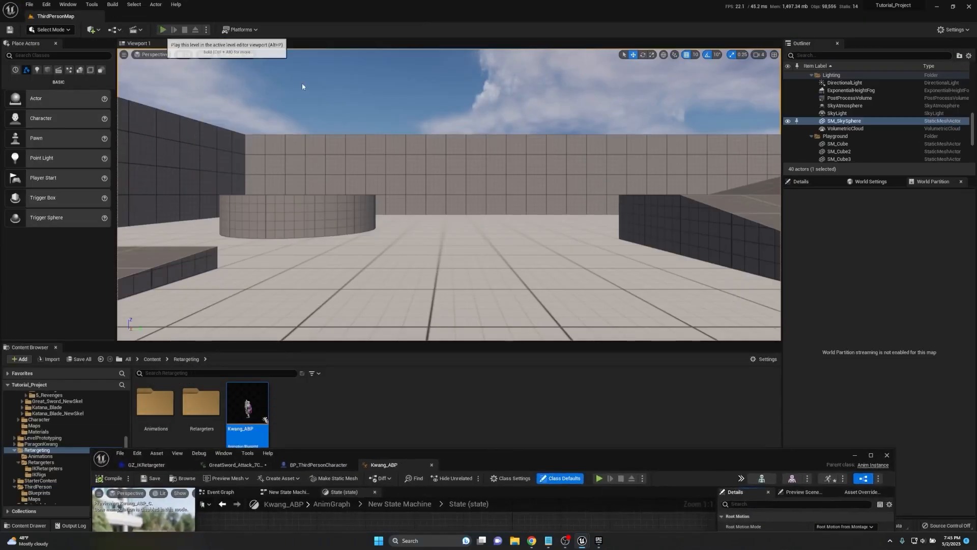
Position the floating Kwang_ABP editor window over the level editor.
{"action": "left_click", "coordinate": [163, 30]}
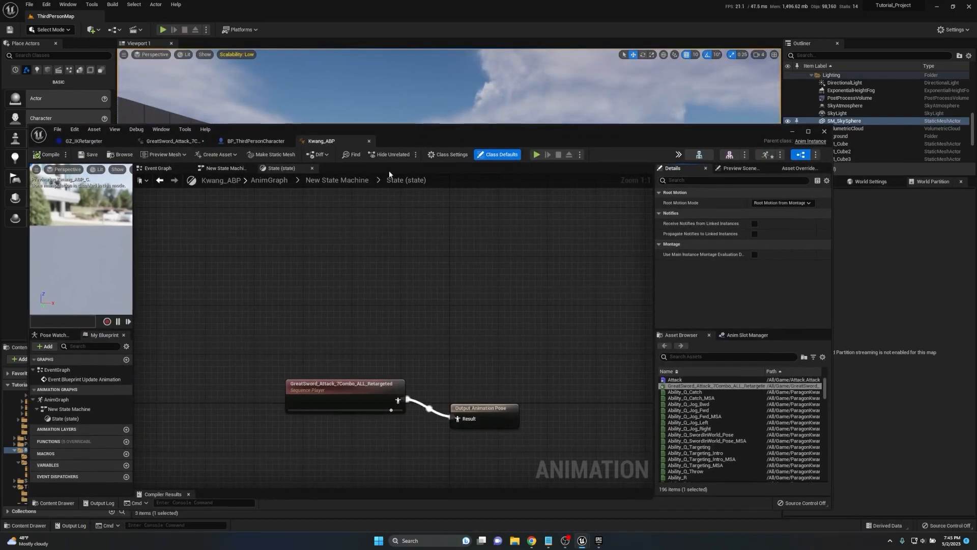
Pick a different Root Motion Mode for Kwang_ABP, then end the combo test play session.
{"action": "left_click", "coordinate": [782, 202]}
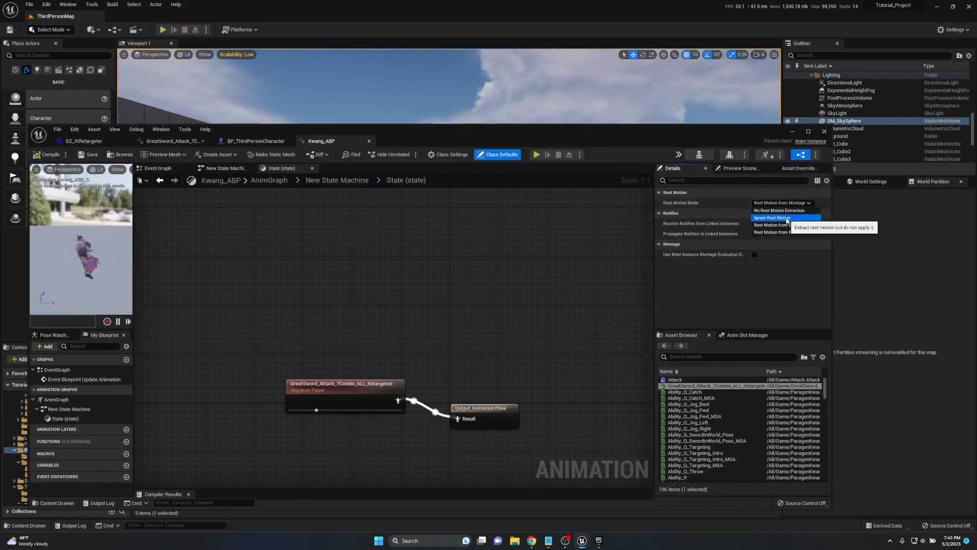
{"action": "left_click", "coordinate": [781, 211]}
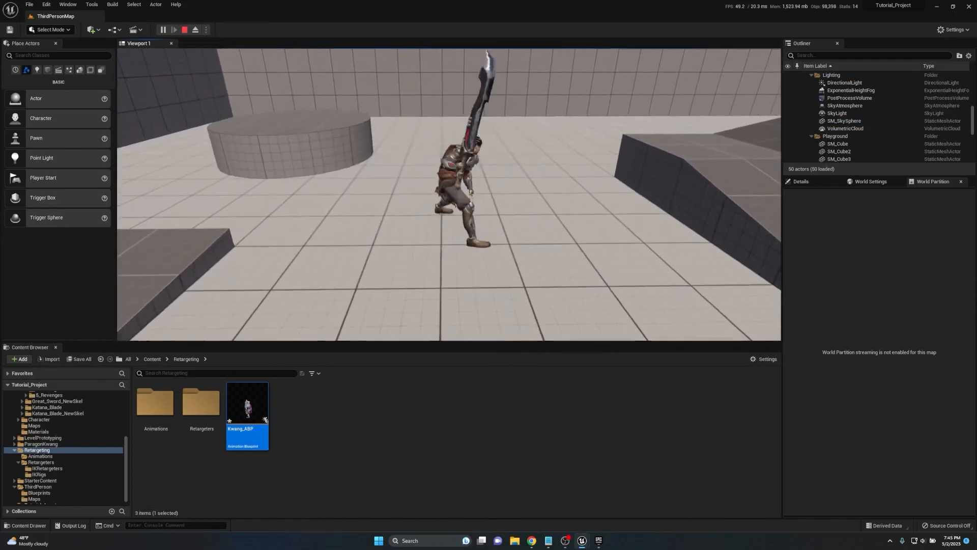
{"action": "left_click", "coordinate": [162, 29]}
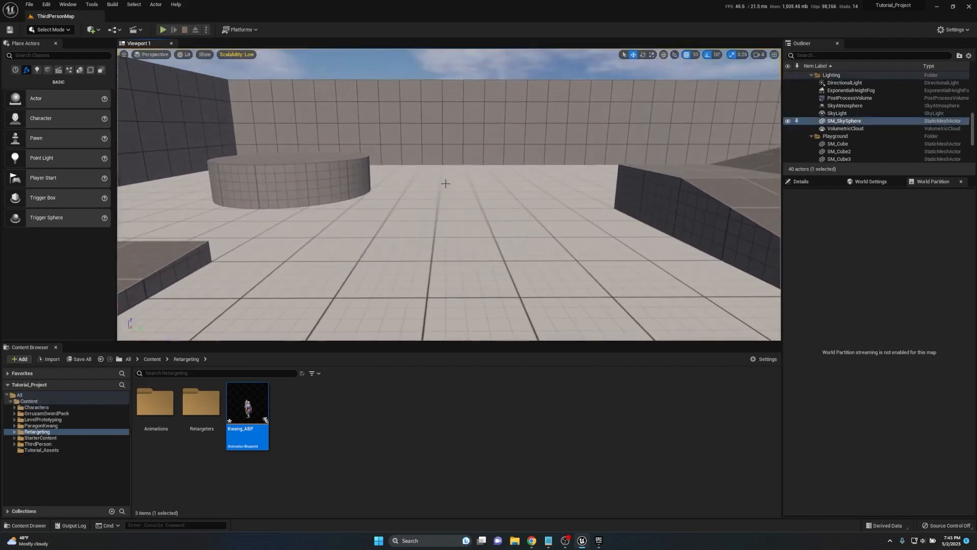